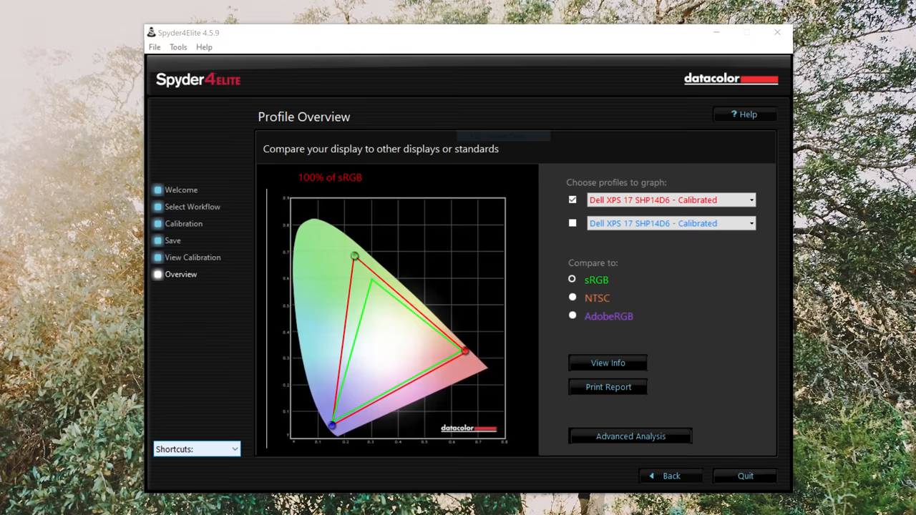
# Step: Compare the calibrated XPS 17 display profile against the AdobeRGB gamut, showing 94% coverage
pyautogui.click(573, 317)
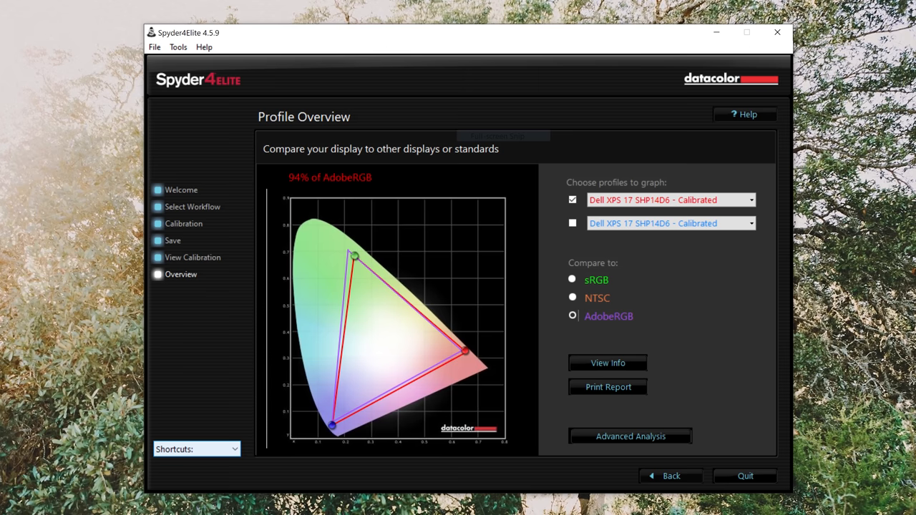
pyautogui.click(573, 296)
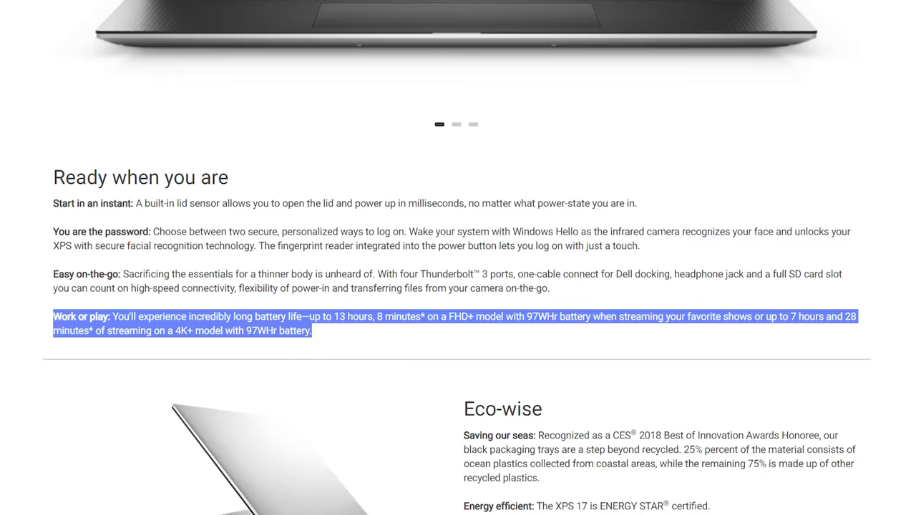
pyautogui.scroll(3)
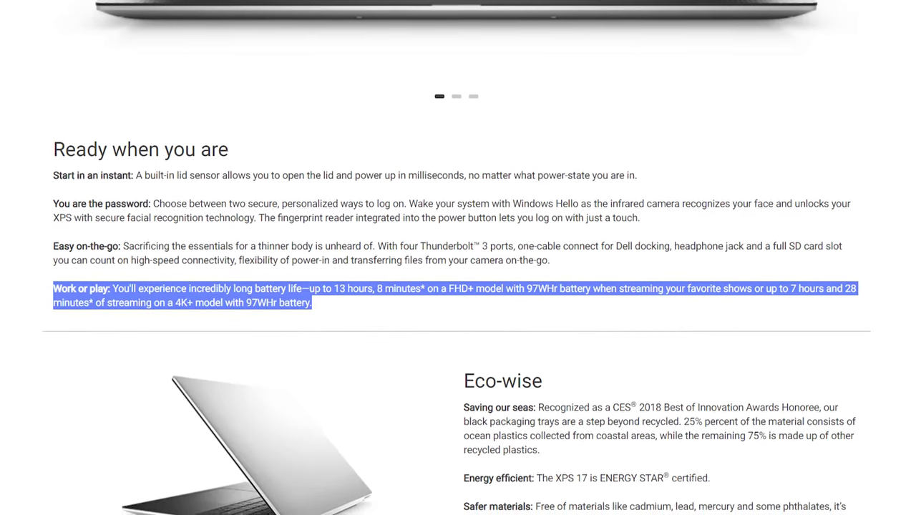
pyautogui.scroll(-3)
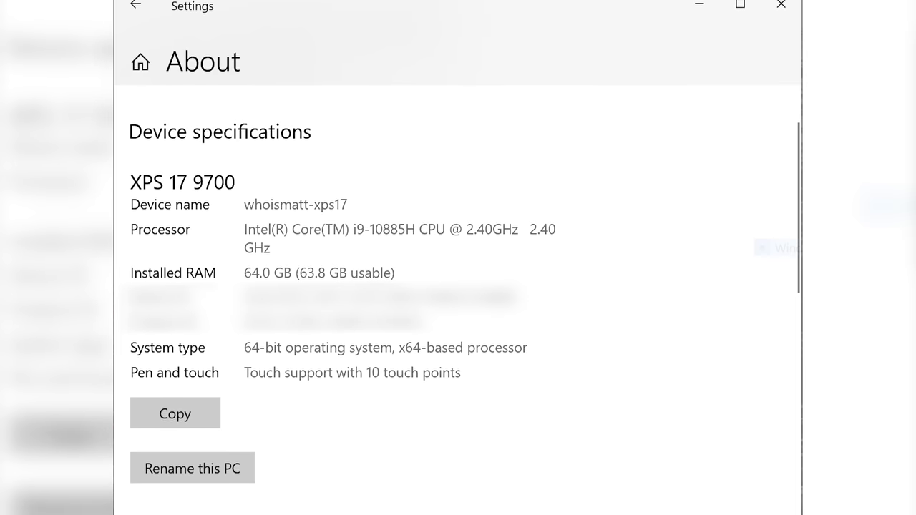
pyautogui.scroll(-3)
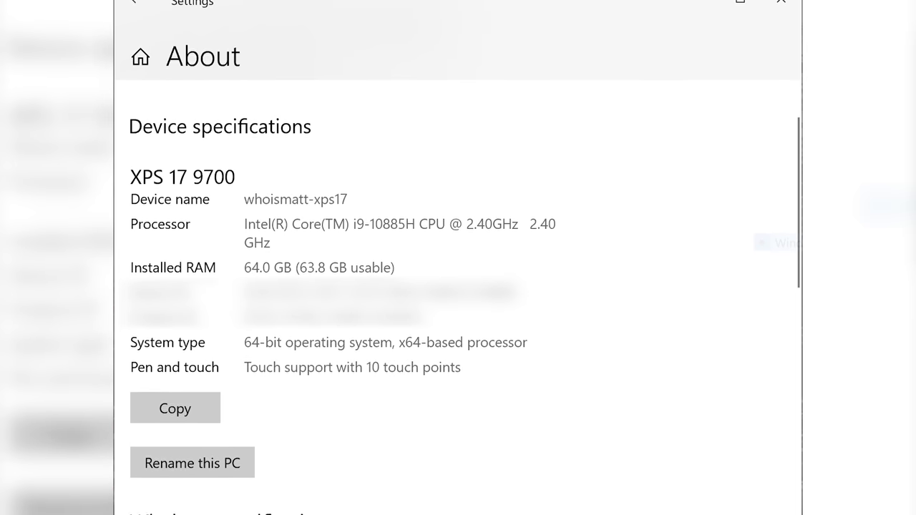
pyautogui.scroll(-3)
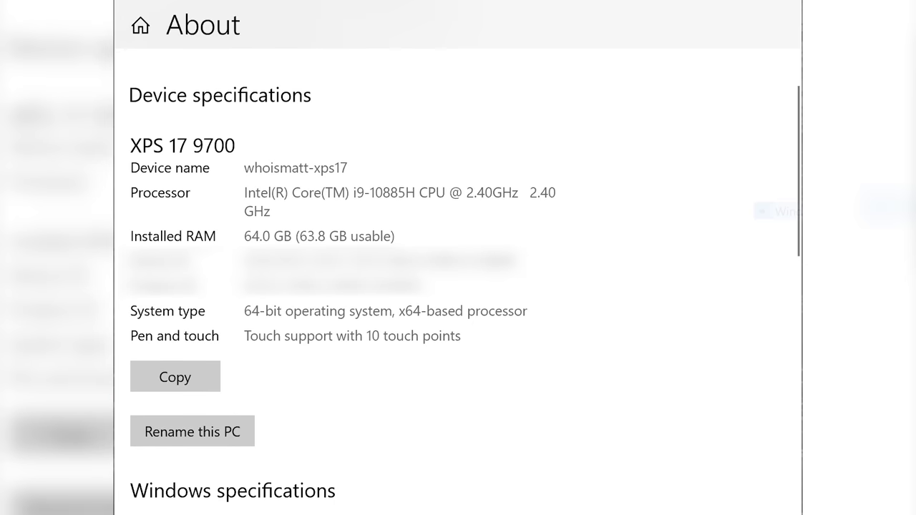
pyautogui.scroll(3)
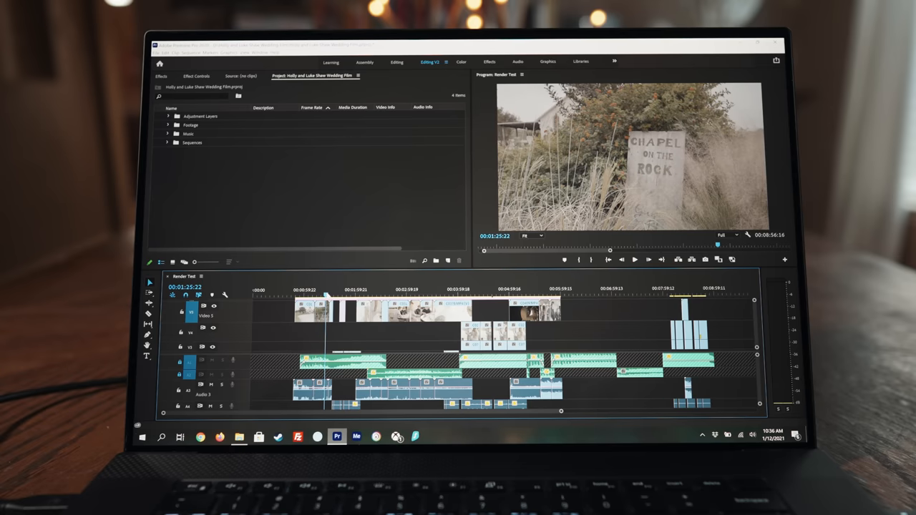
pyautogui.click(458, 293)
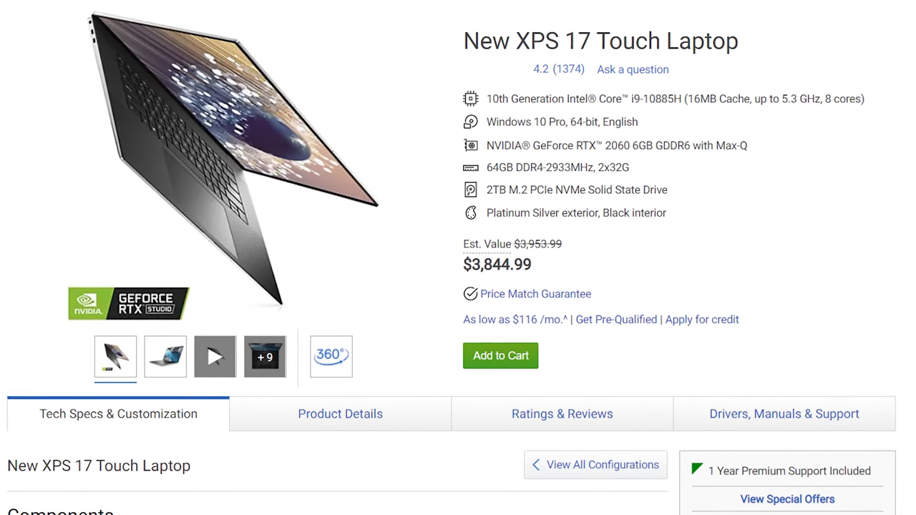
pyautogui.scroll(-3)
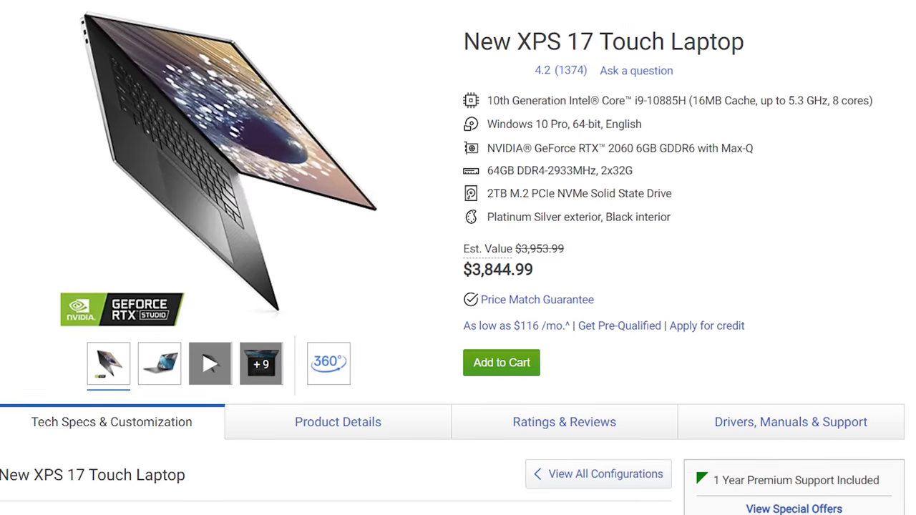
pyautogui.scroll(-3)
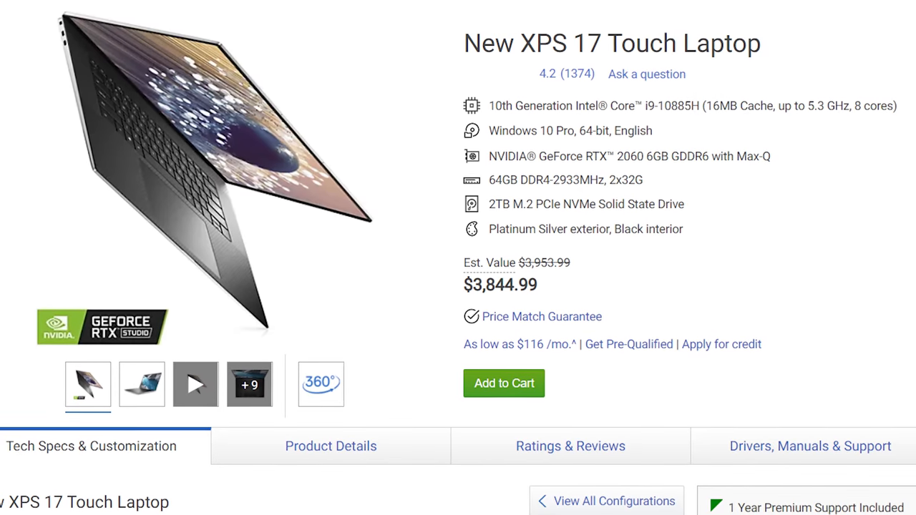
pyautogui.scroll(-3)
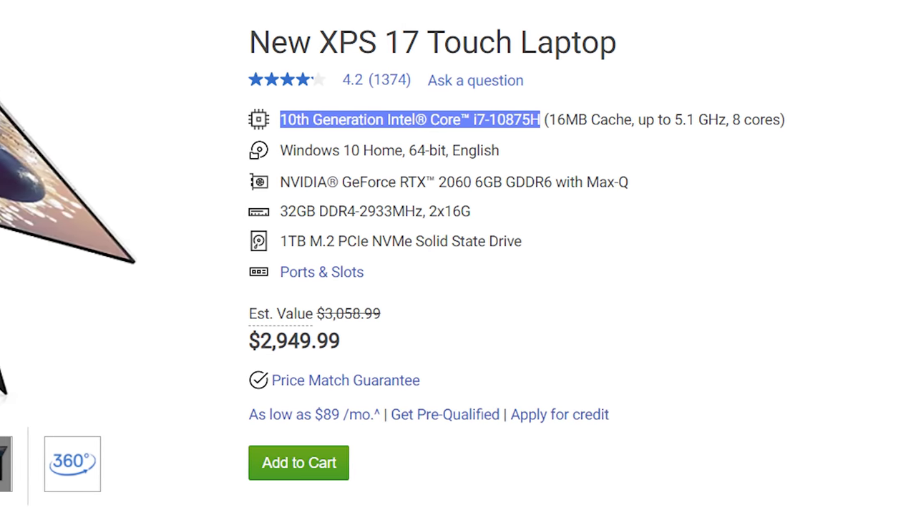
# Step: Scroll the XPS 17 Touch configuration page down to the memory customization options
pyautogui.scroll(-3)
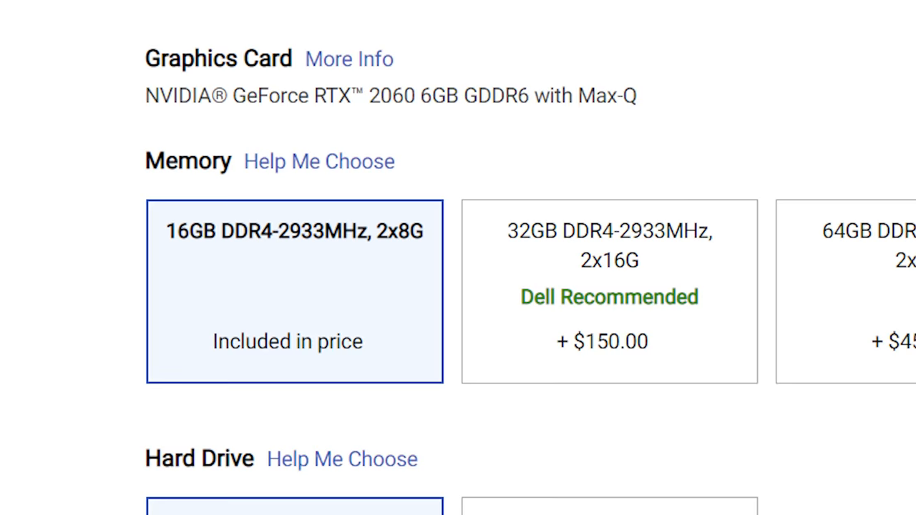
# Step: Scroll right through the 16GB, 32GB and 64GB memory upgrade options
pyautogui.hscroll(3)
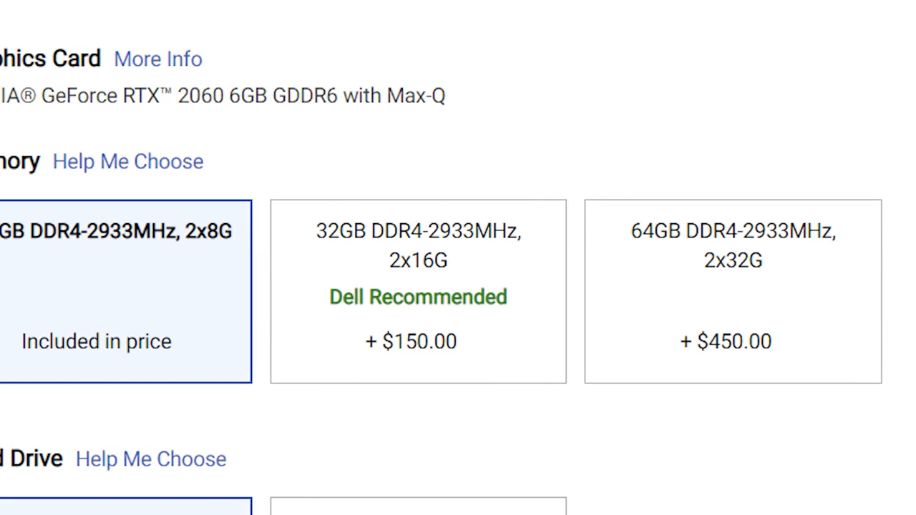
pyautogui.hscroll(3)
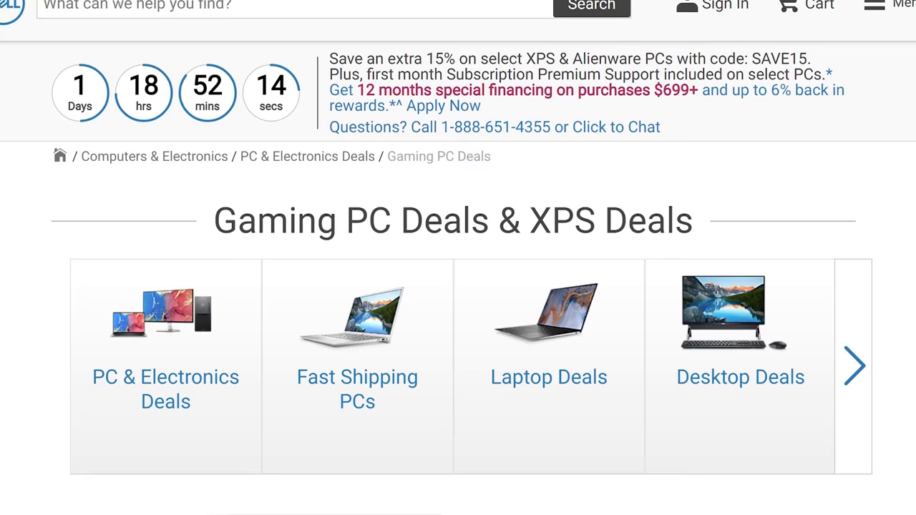
pyautogui.scroll(-3)
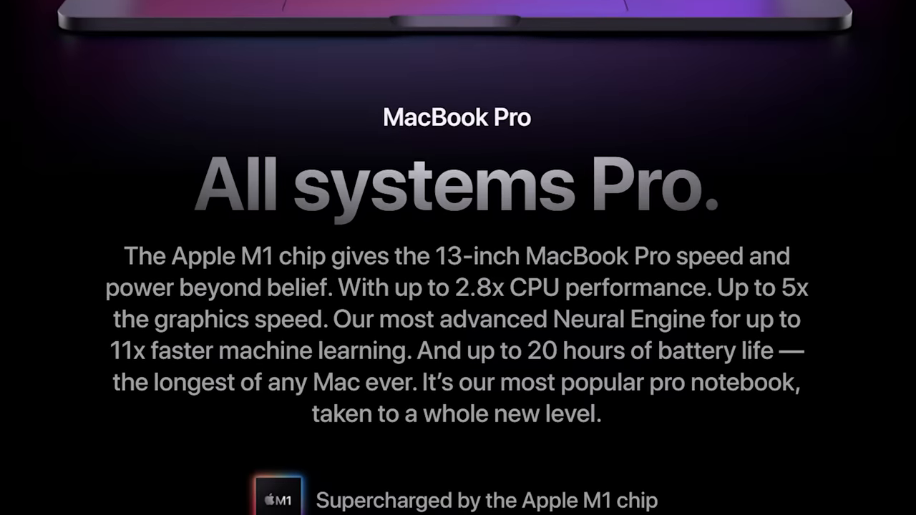
# Step: Scroll the MacBook Pro page down to the 'All systems Pro.' M1 overview
pyautogui.scroll(-3)
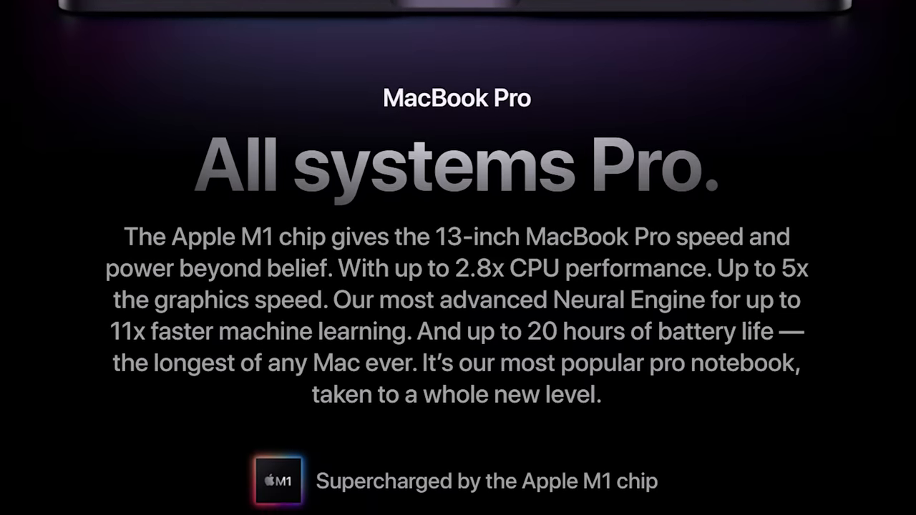